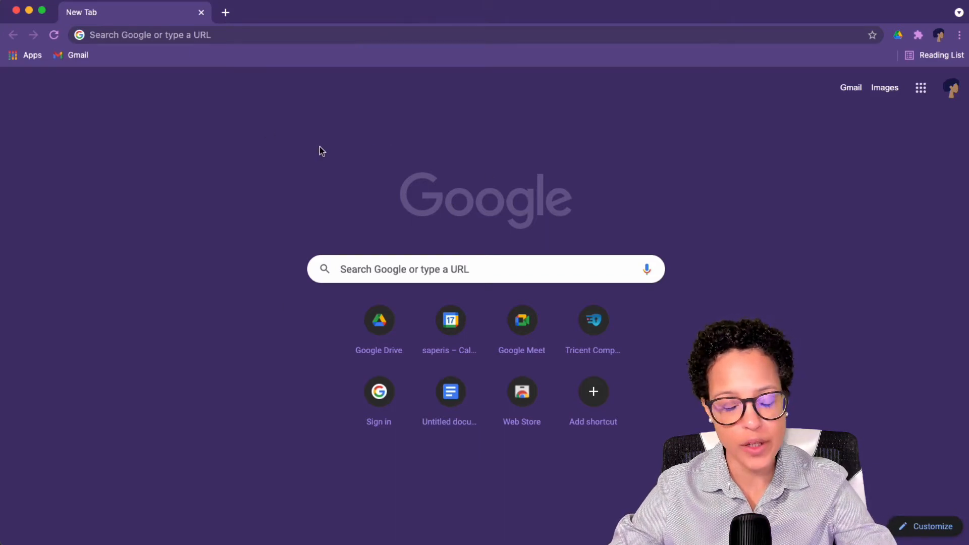
mouse_move(909, 110)
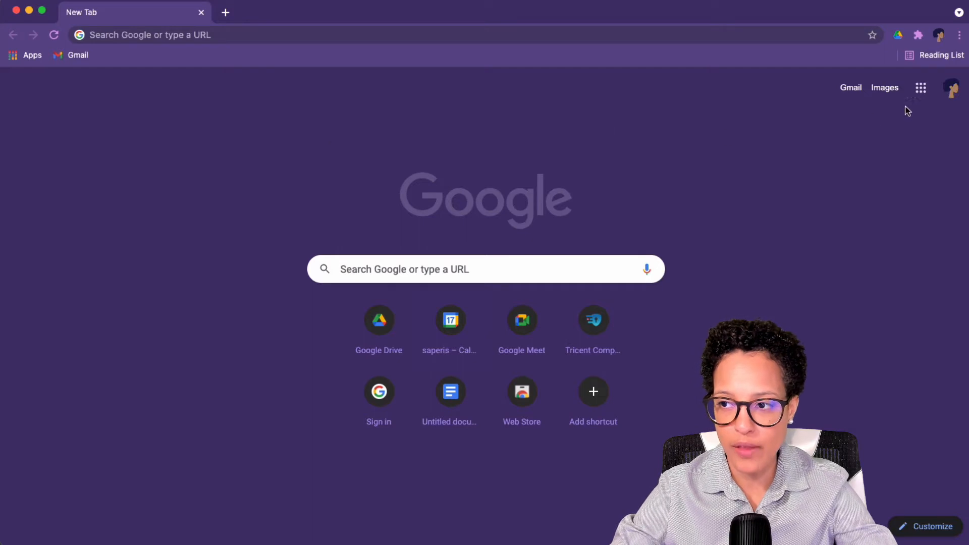
Open Google Slides from the apps grid and show the saperis template gallery.
left_click(921, 87)
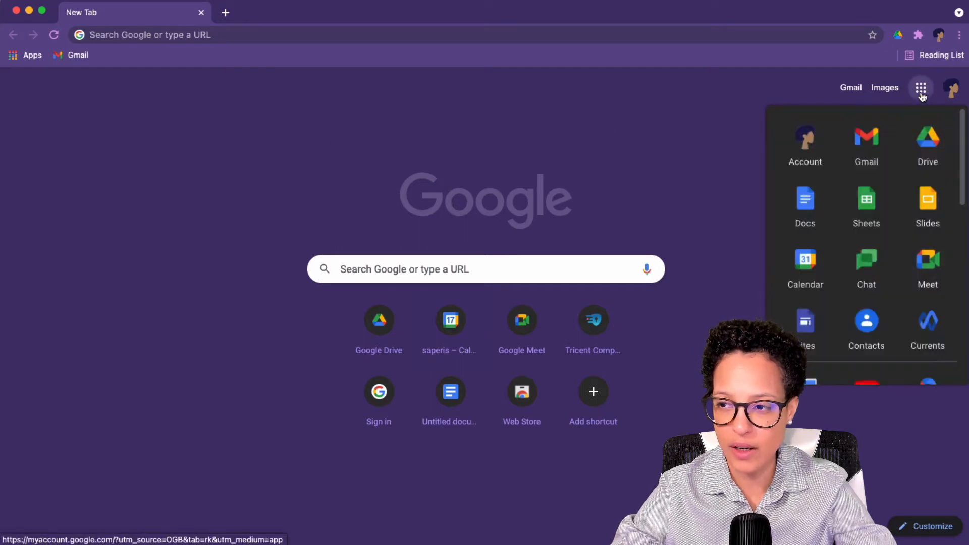
left_click(928, 200)
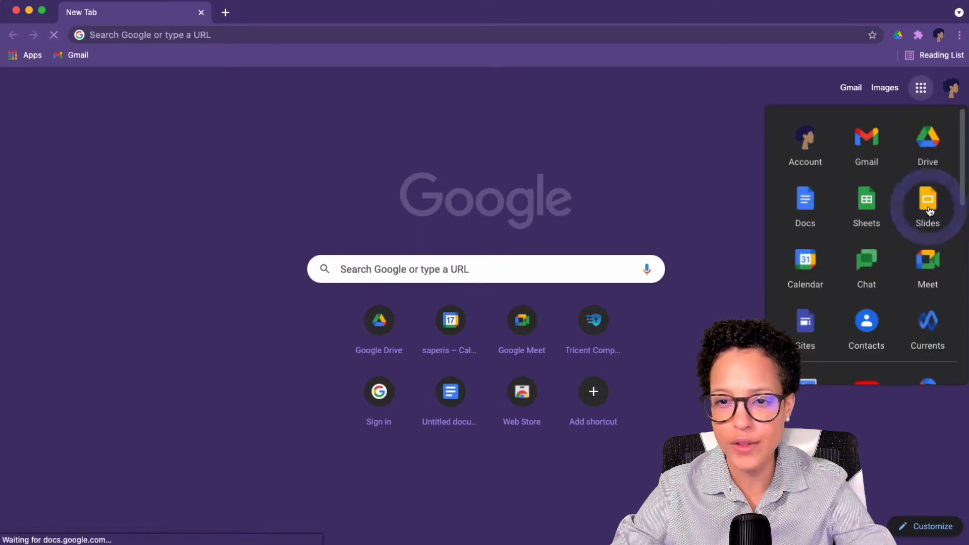
left_click(927, 204)
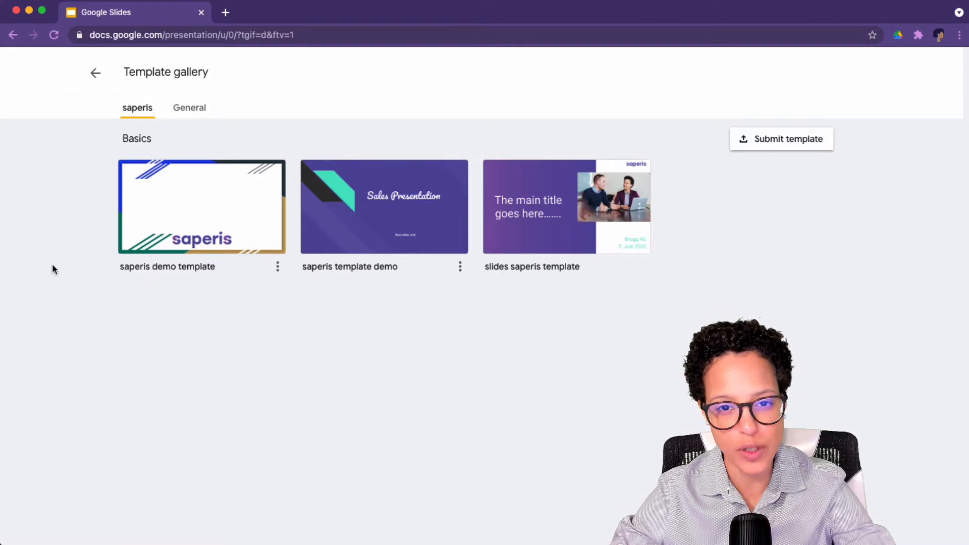
Browse the General templates and create a presentation from the saperis demo template.
left_click(190, 107)
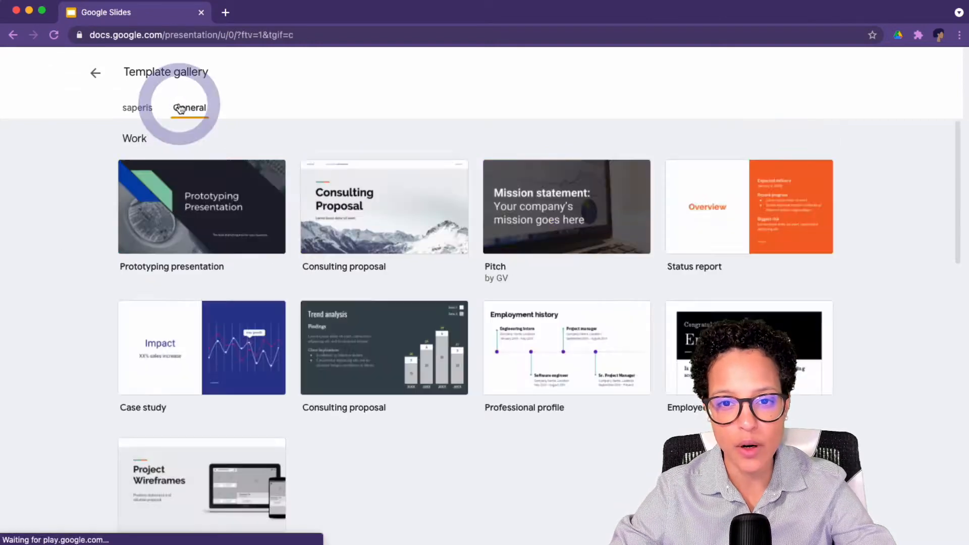
scroll("down", 3)
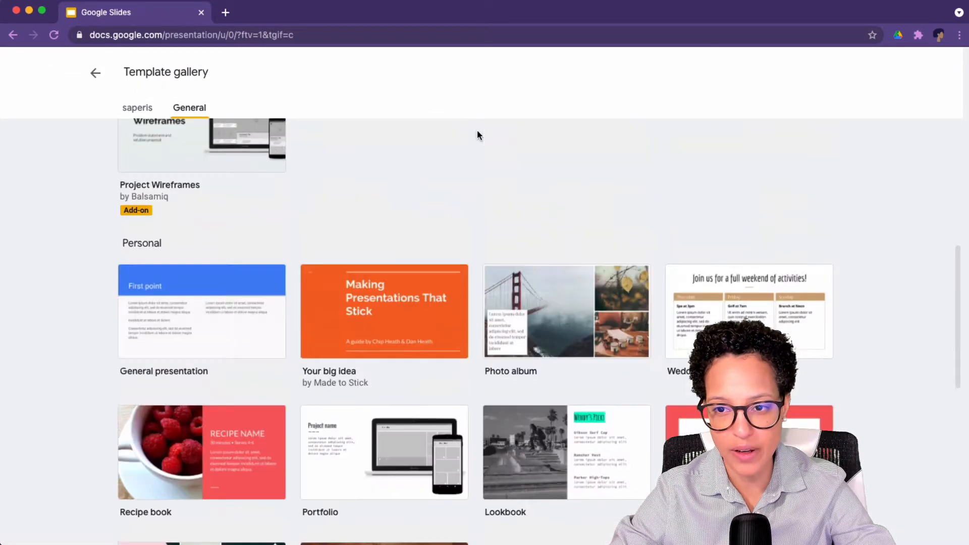
scroll("up", 3)
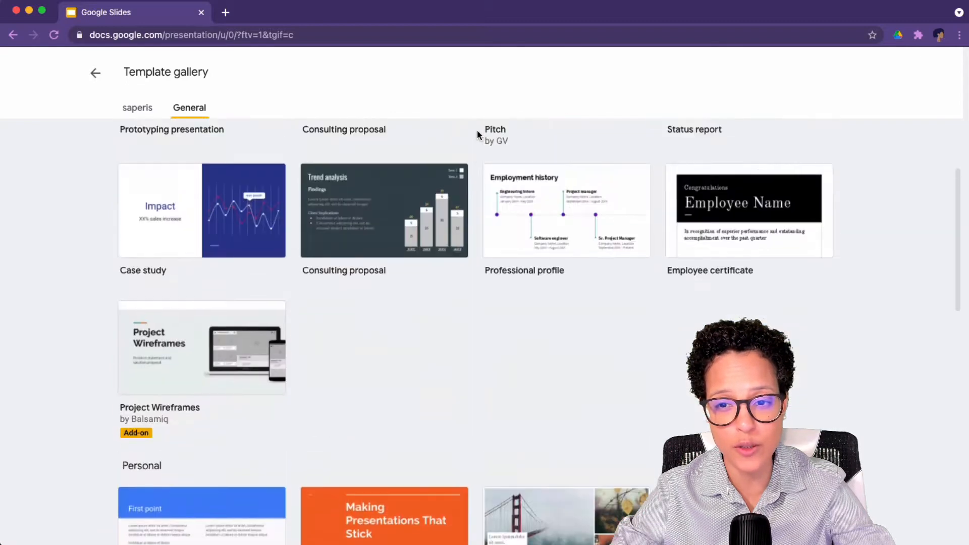
left_click(137, 107)
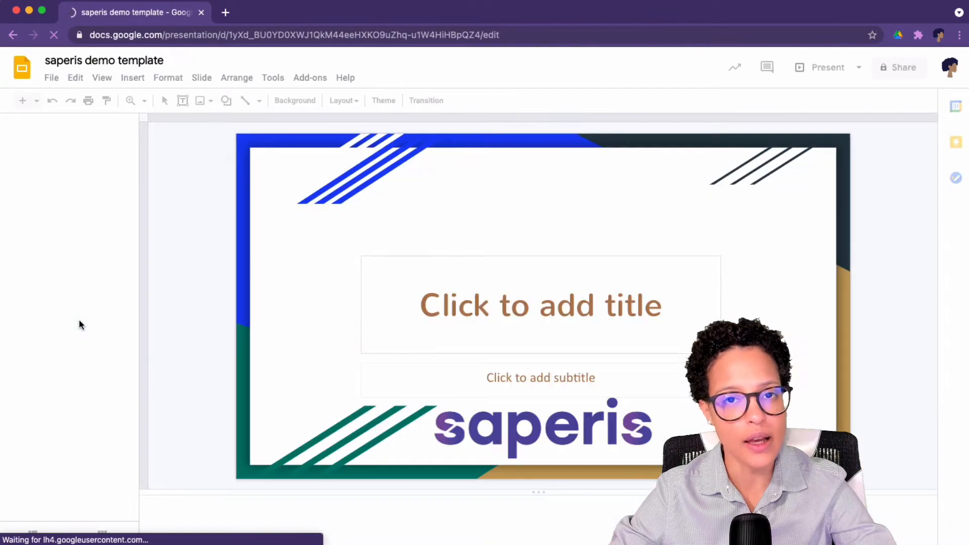
left_click(383, 100)
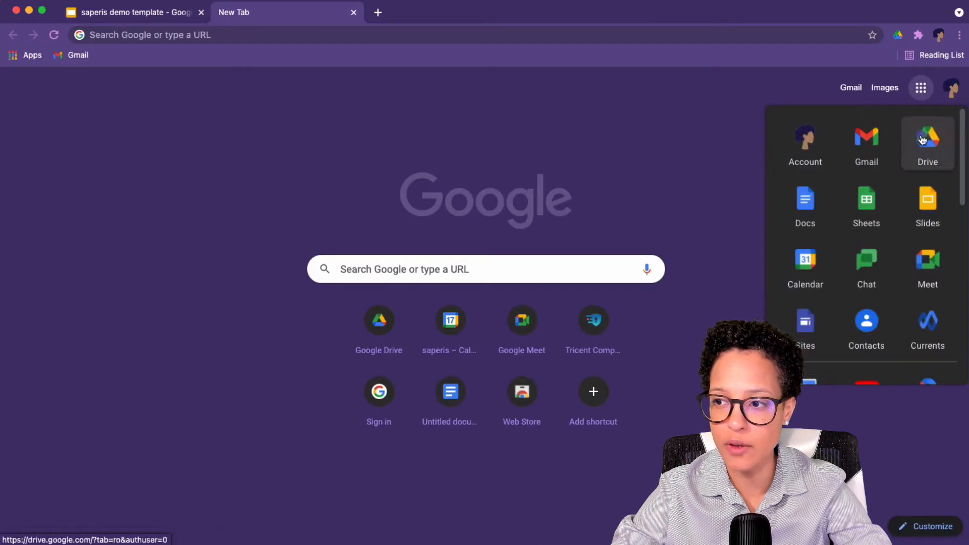
Open Google Drive and scroll through the My Drive file list.
left_click(927, 137)
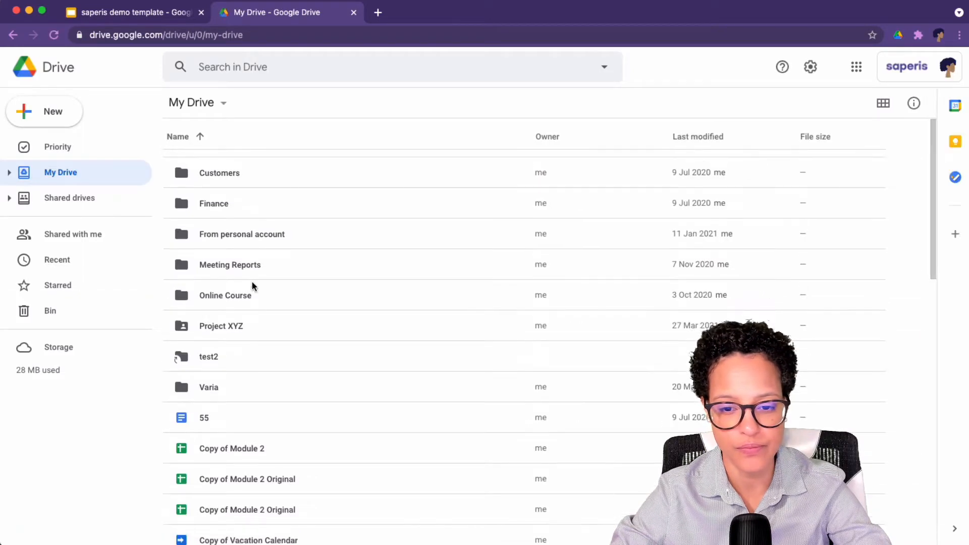
scroll("down", 3)
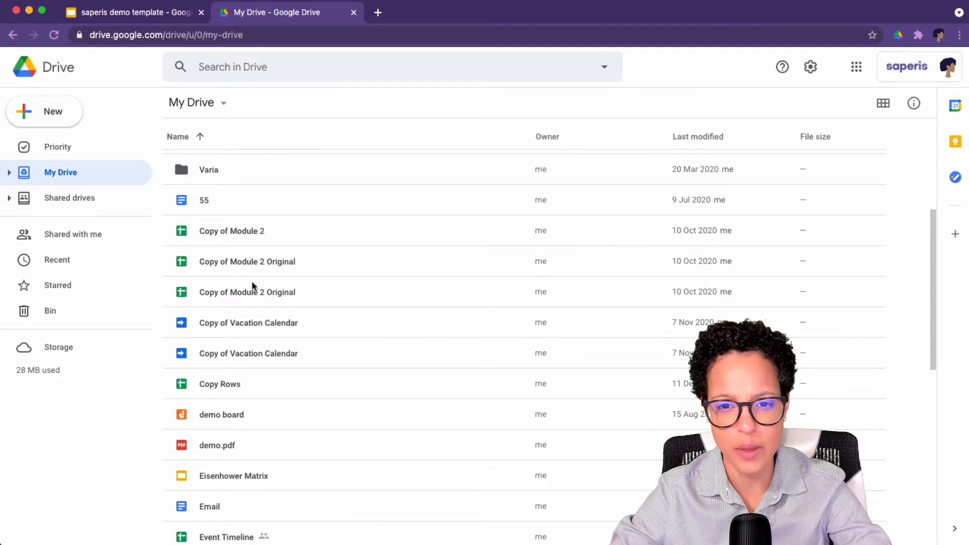
scroll("down", 3)
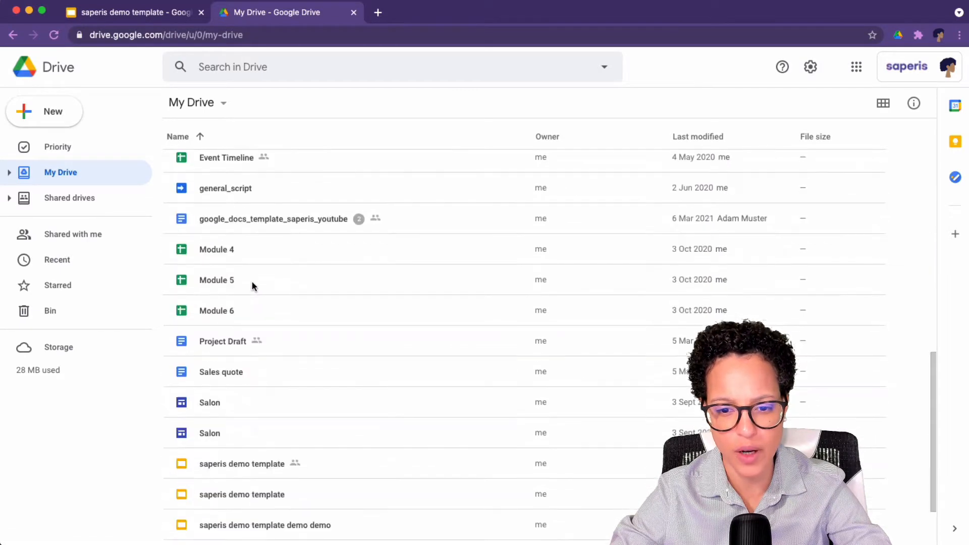
scroll("down", 3)
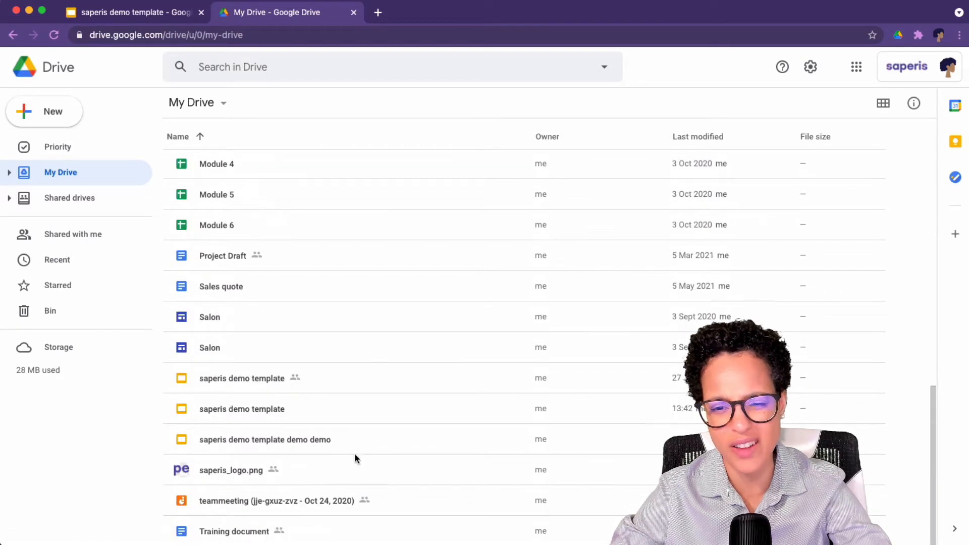
Rename the new presentation 'tutorial video' and return to the My Drive list.
left_click(129, 12)
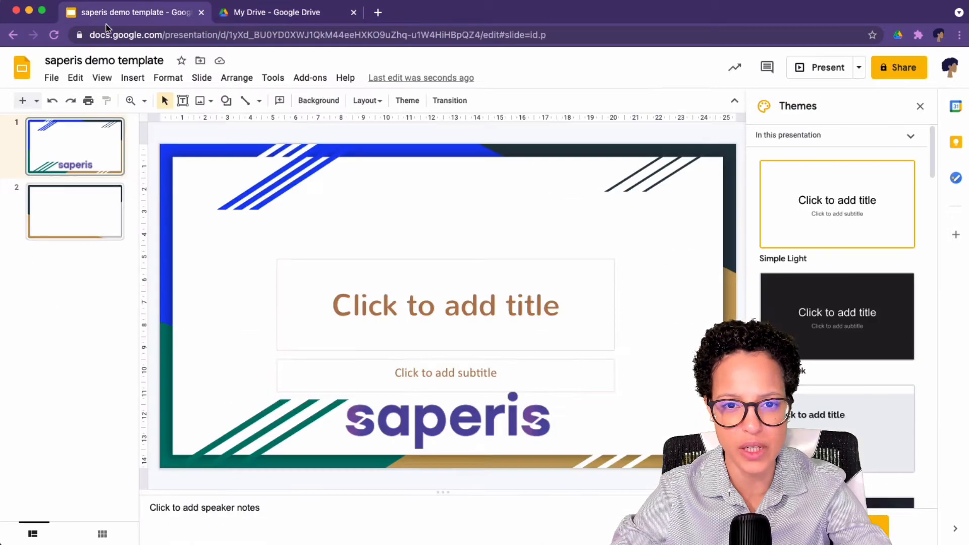
left_click(104, 61)
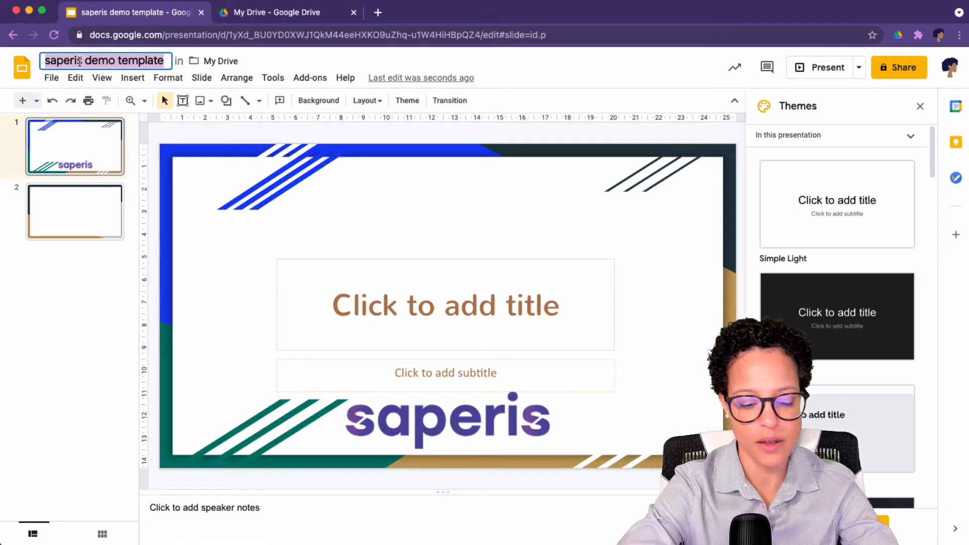
type("tutorial video")
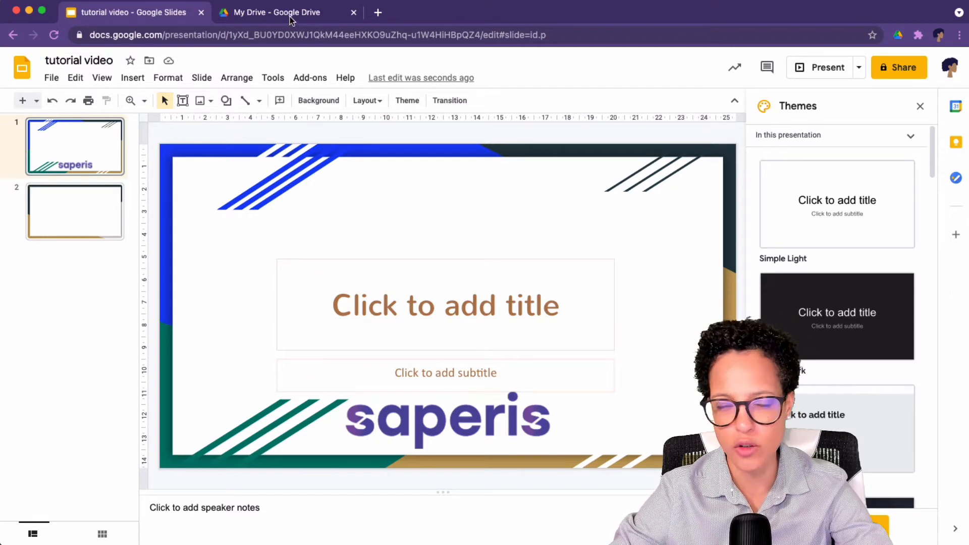
left_click(276, 12)
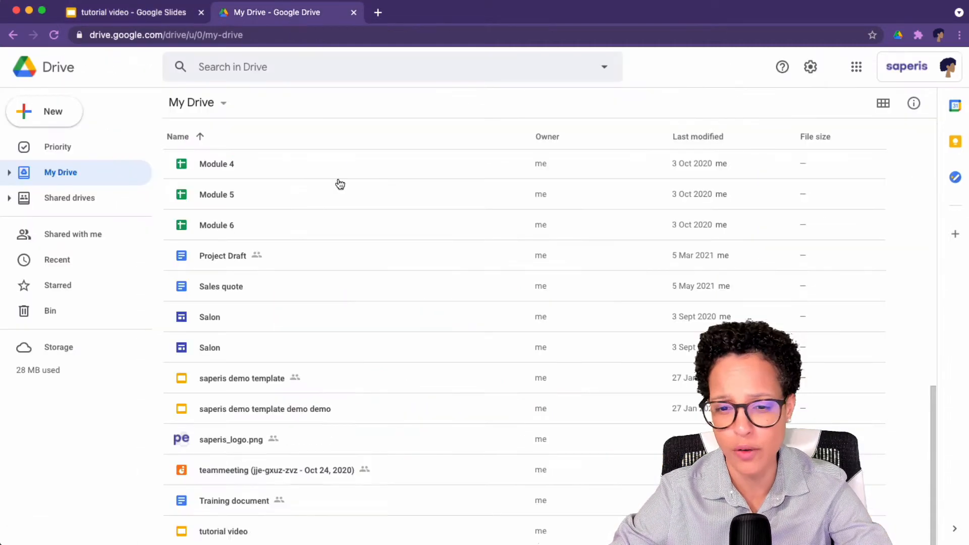
mouse_move(314, 481)
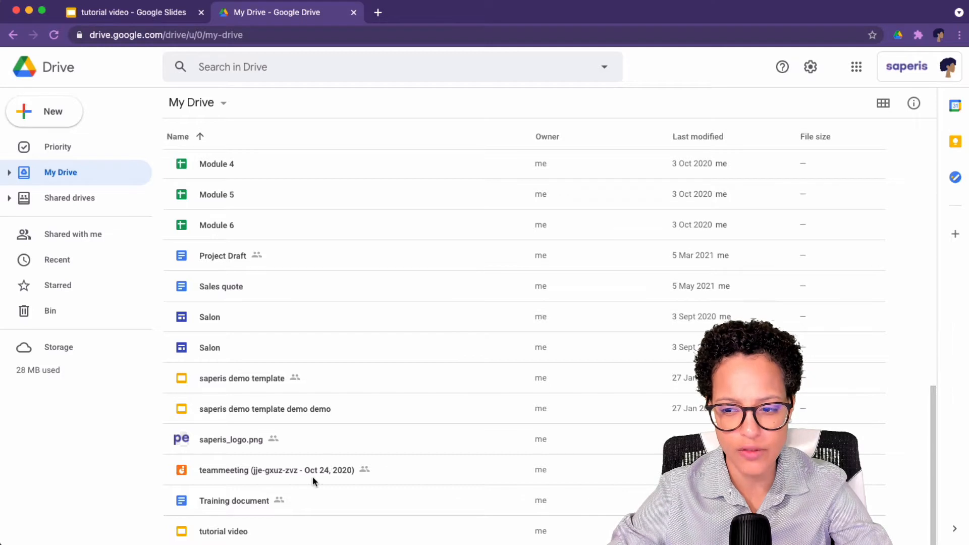
mouse_move(317, 532)
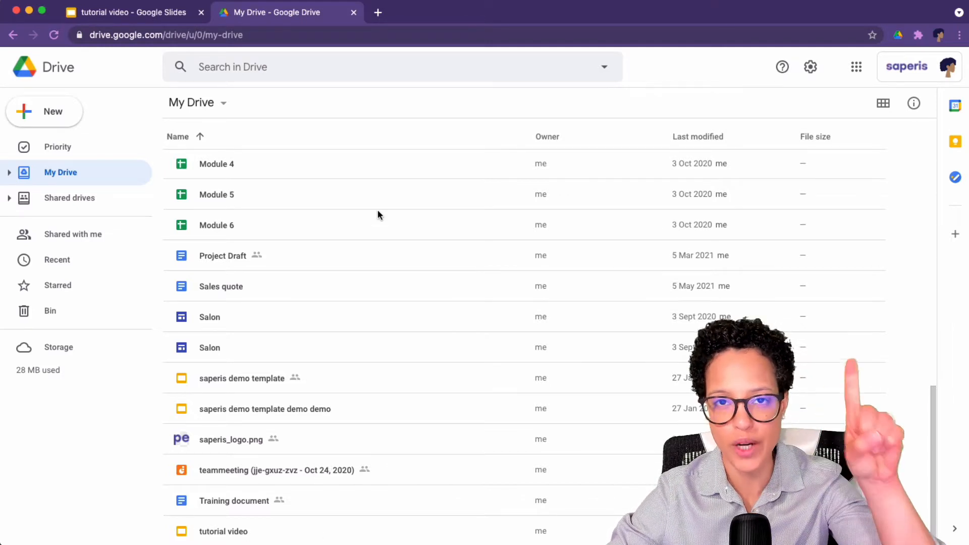
Create a presentation from the 'saperis template demo' in the organization's gallery.
left_click(280, 12)
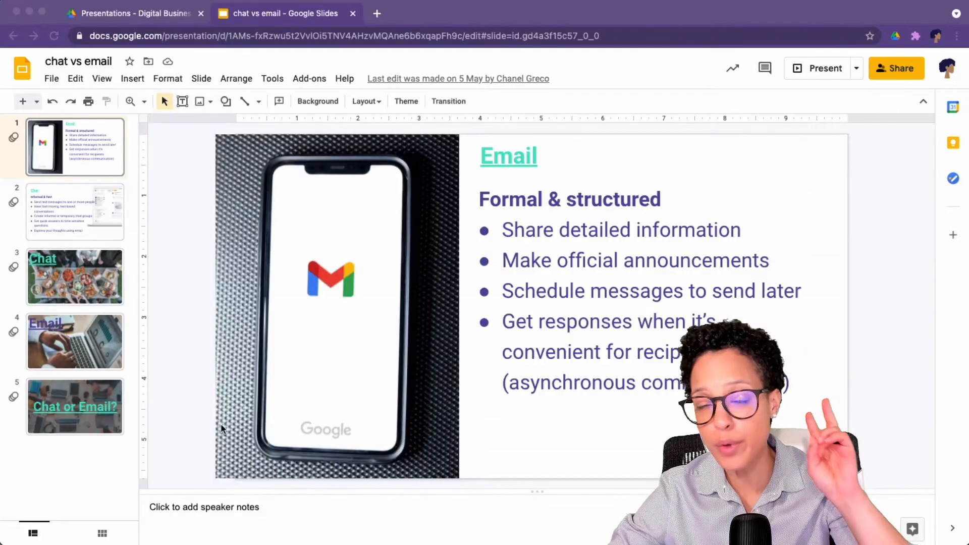
mouse_move(185, 269)
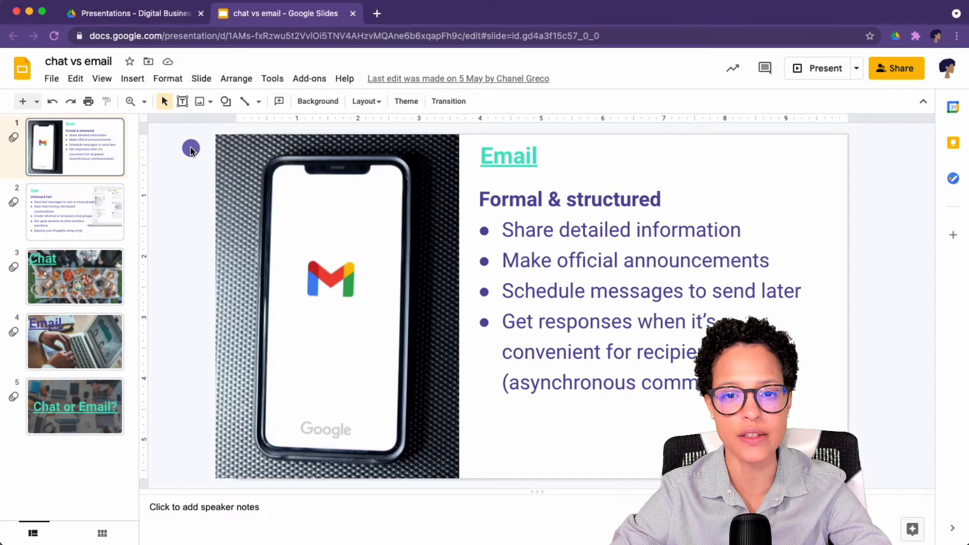
mouse_move(258, 241)
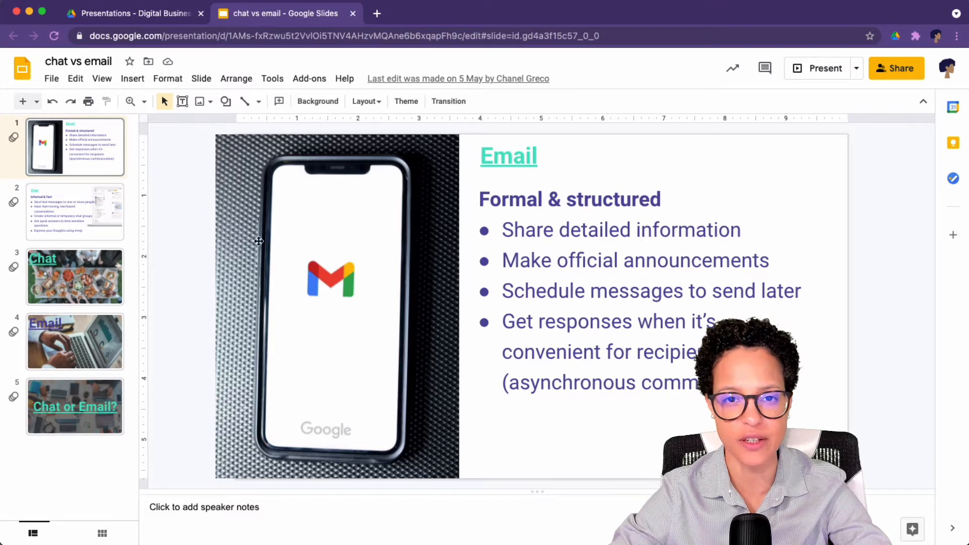
left_click(51, 79)
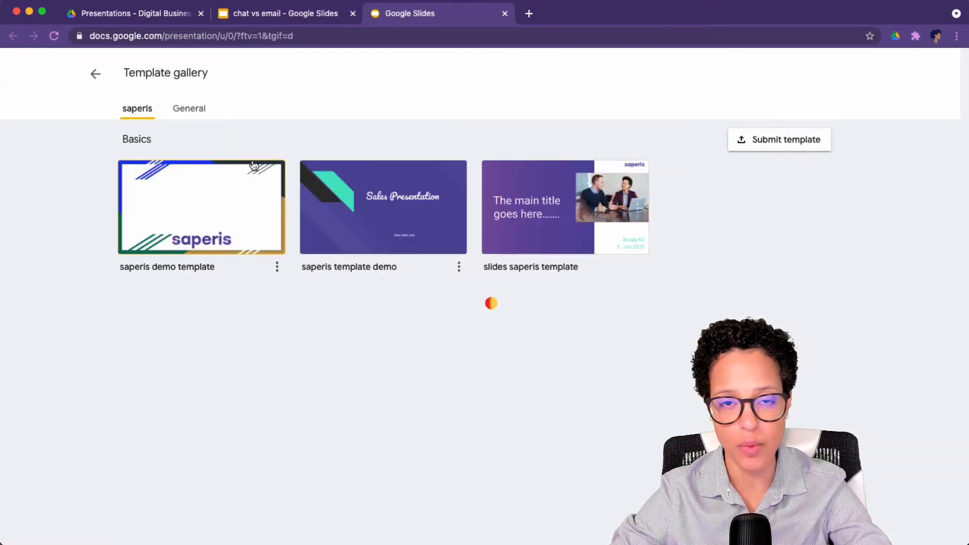
mouse_move(84, 172)
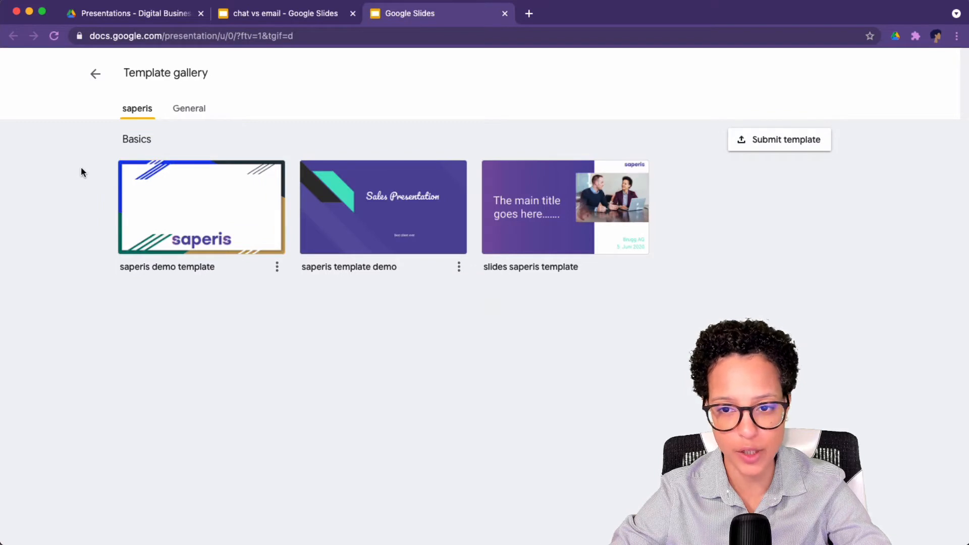
mouse_move(367, 223)
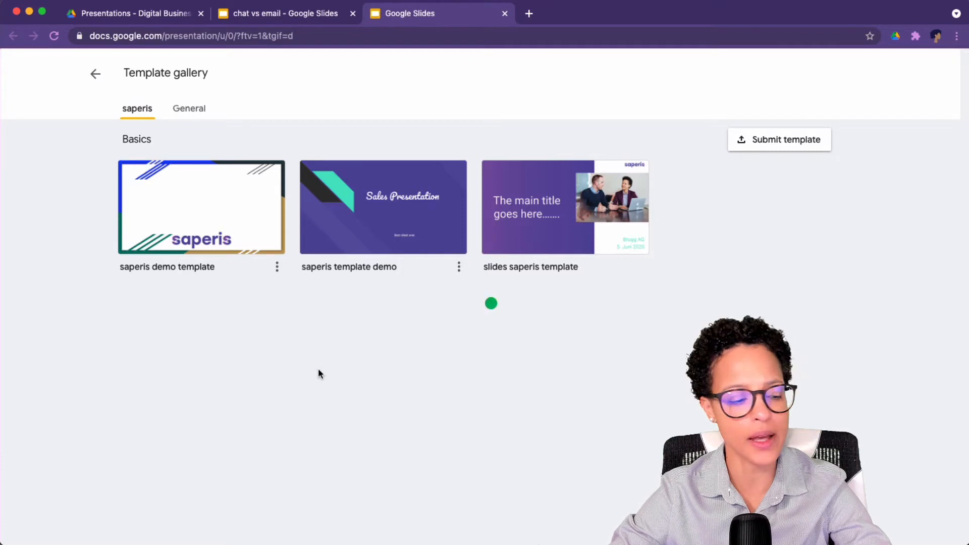
left_click(382, 207)
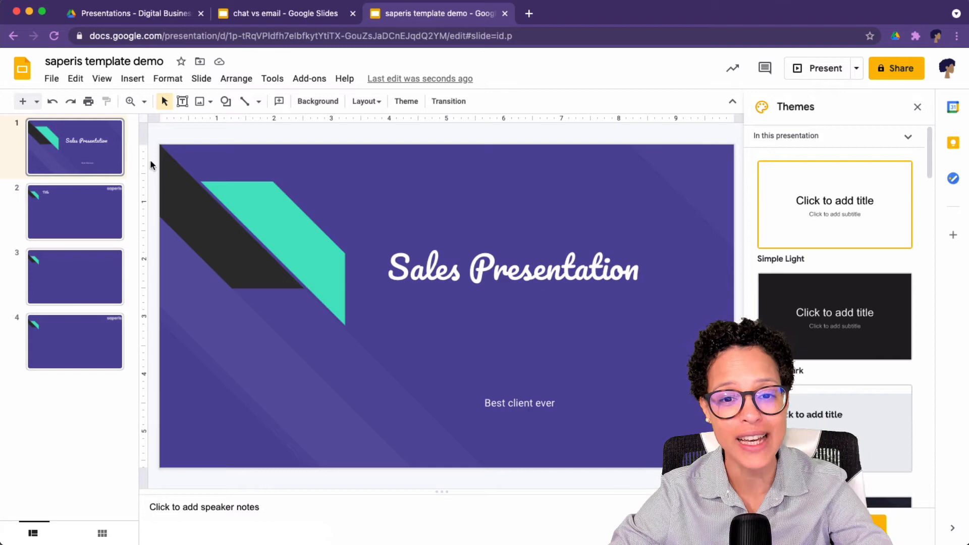
Check the presentation's My Drive location in Document details, then browse folders to move it.
left_click(52, 79)
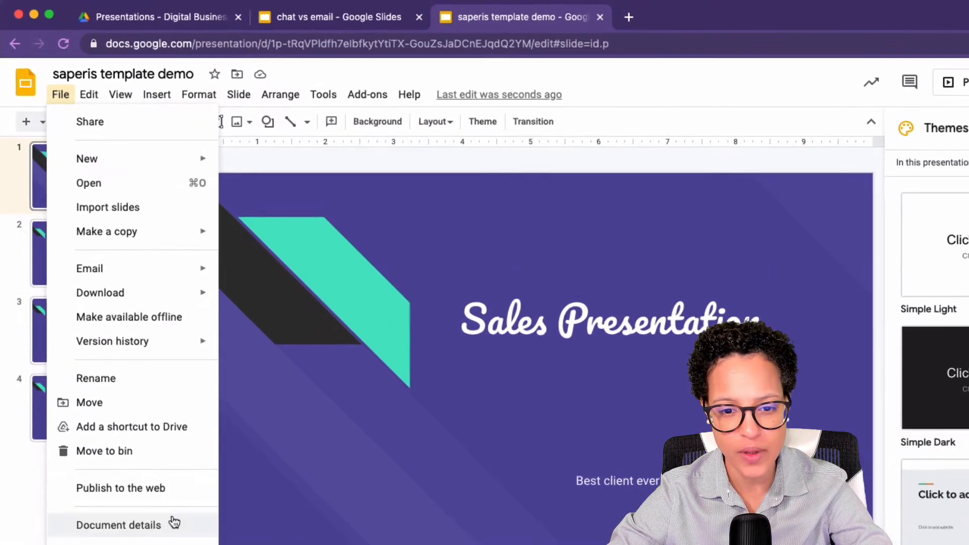
left_click(118, 525)
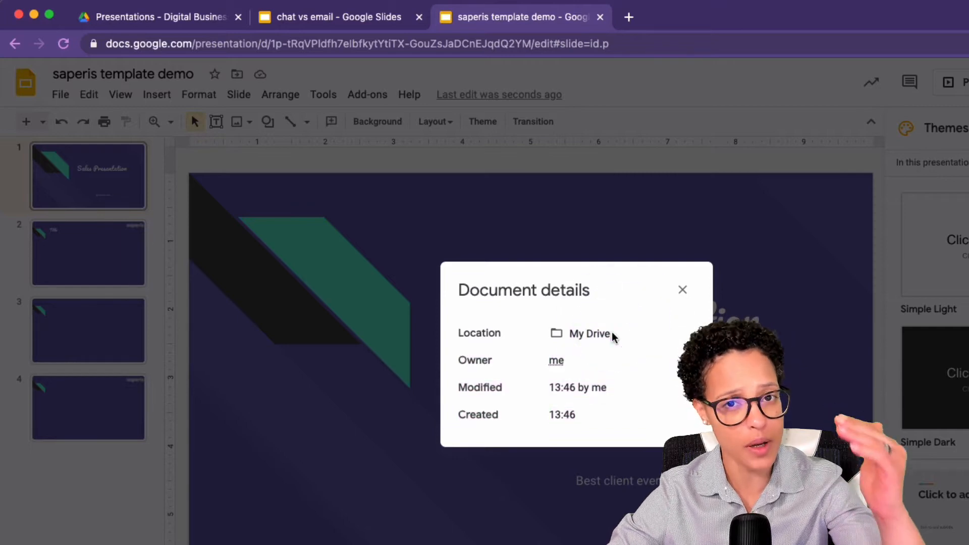
mouse_move(683, 289)
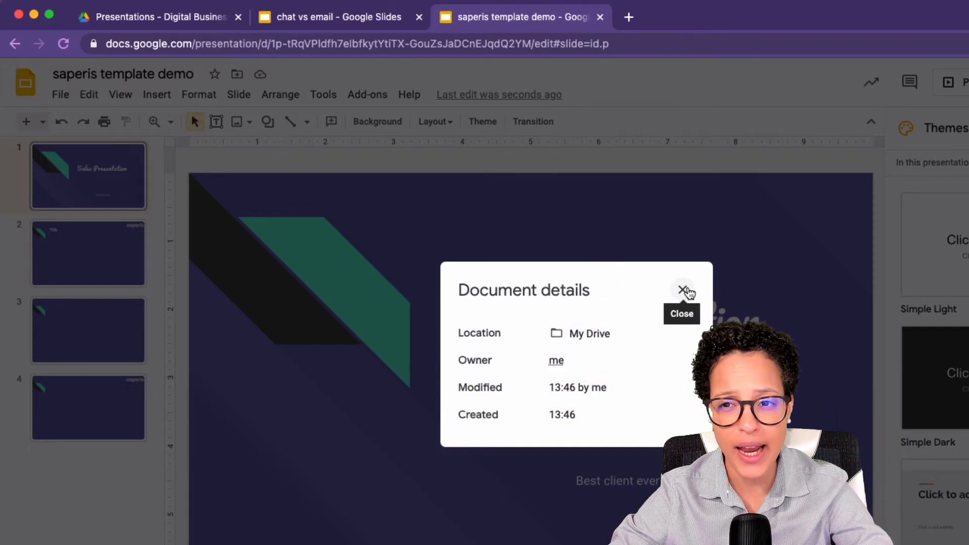
left_click(683, 290)
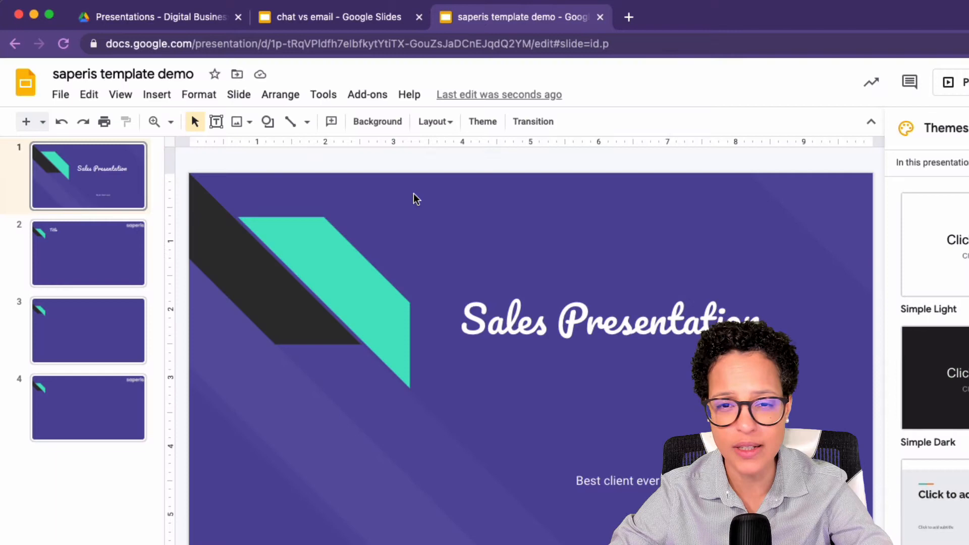
mouse_move(237, 74)
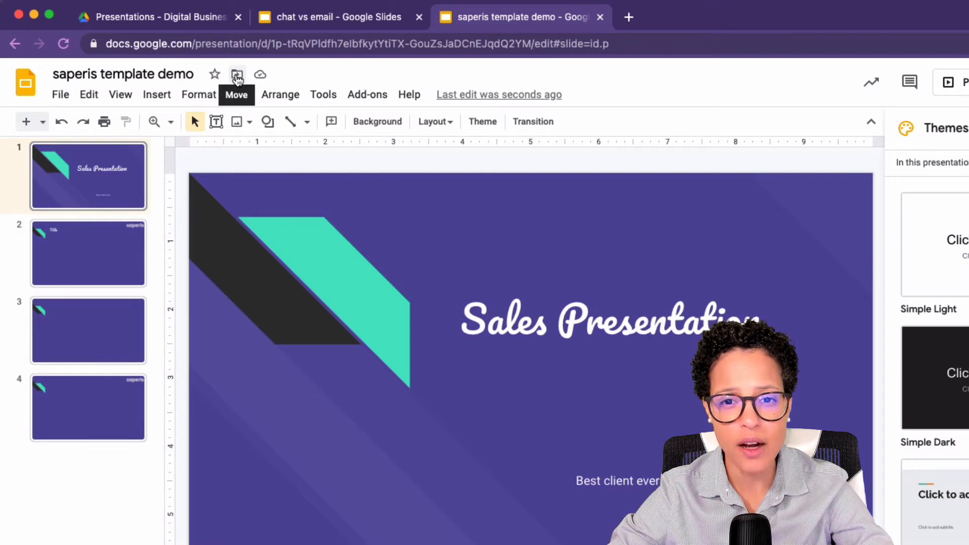
left_click(238, 74)
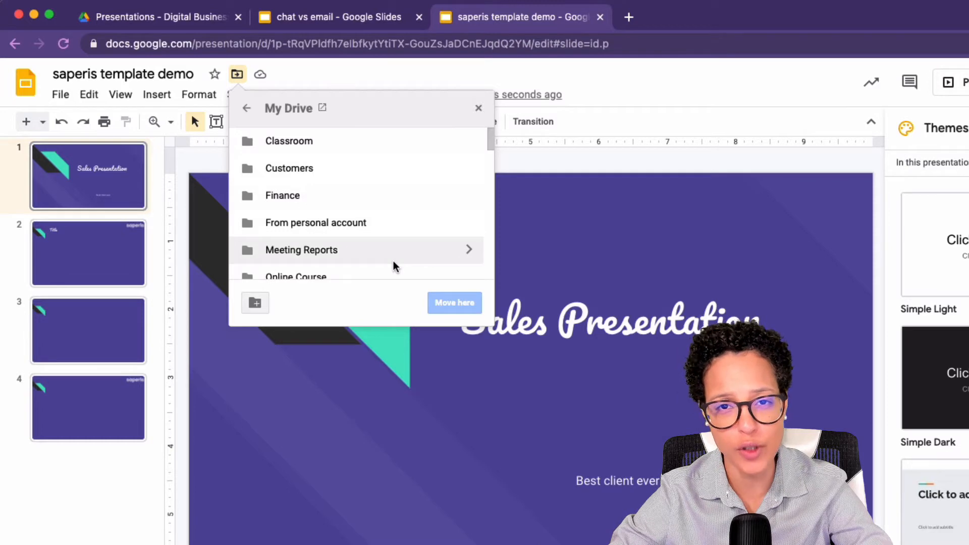
scroll("down", 3)
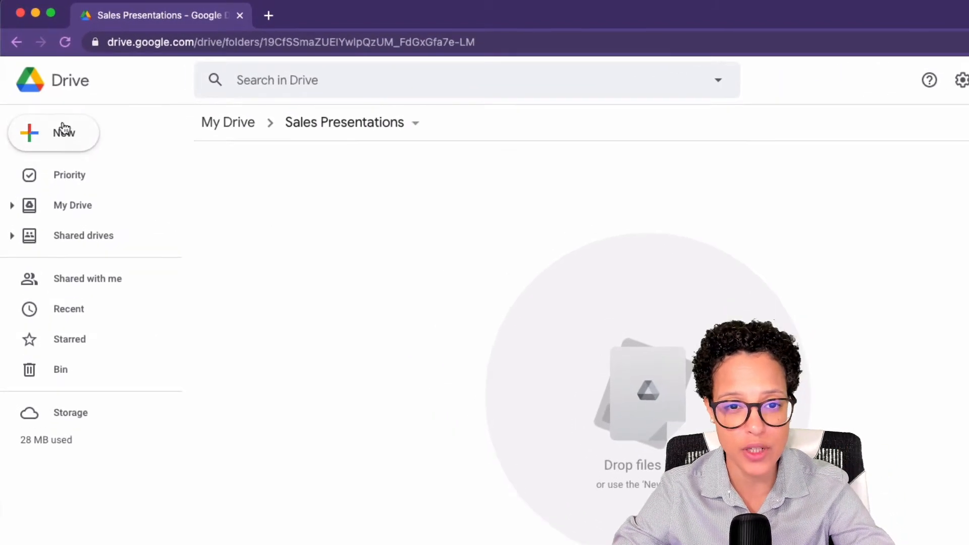
In Sales Presentations, choose New > Google Slides > From a template.
left_click(53, 133)
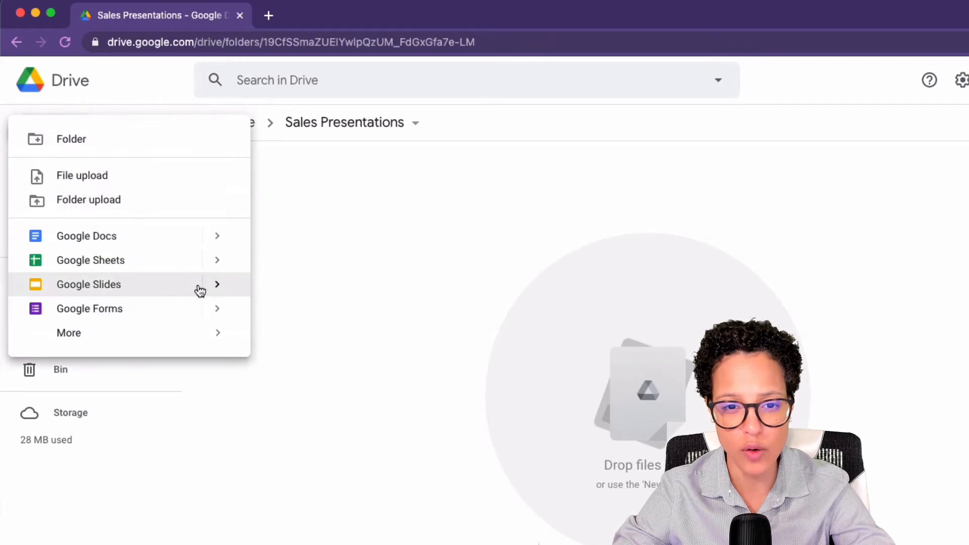
left_click(88, 284)
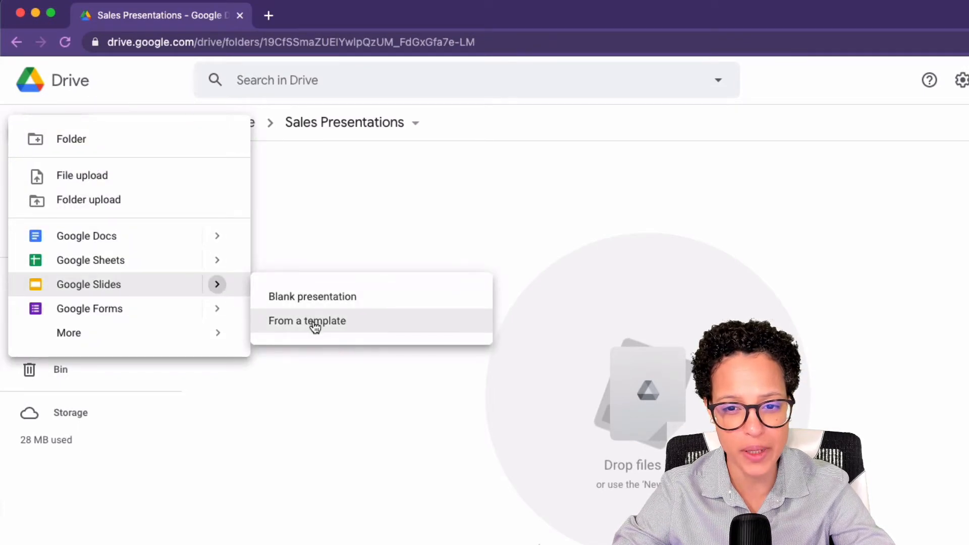
mouse_move(210, 270)
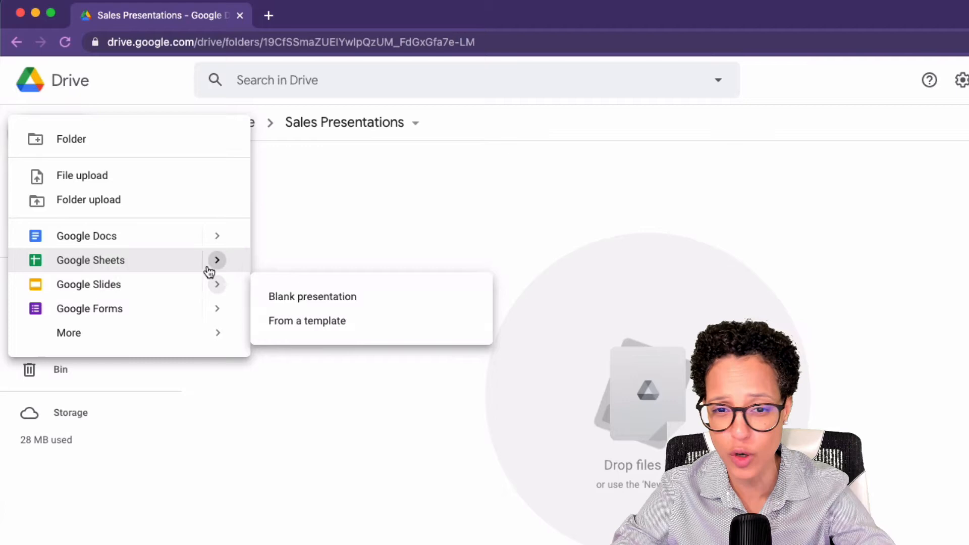
mouse_move(267, 280)
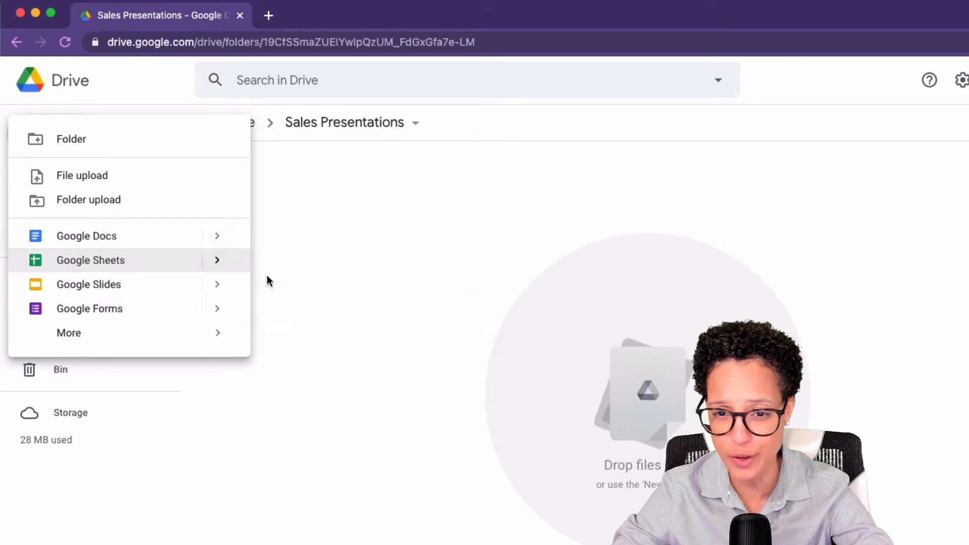
mouse_move(88, 284)
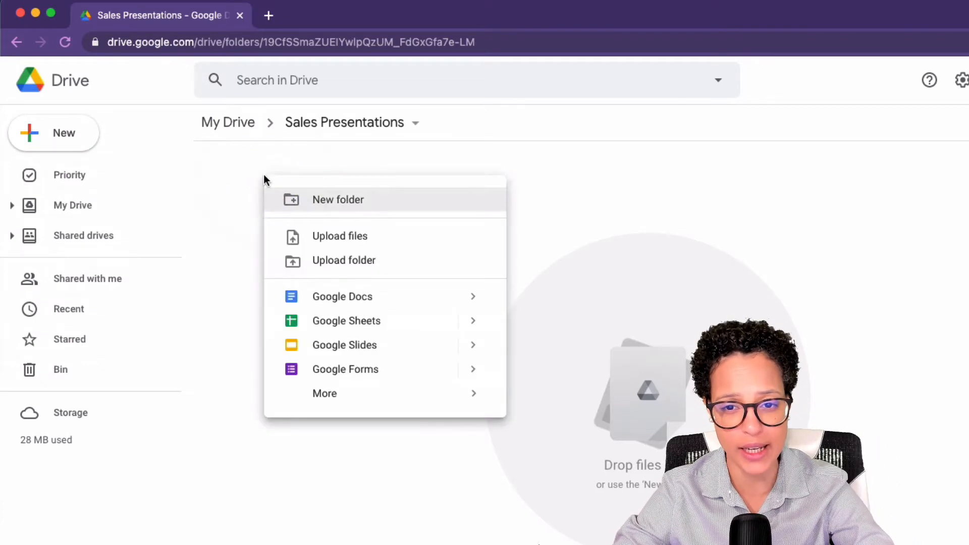
mouse_move(344, 345)
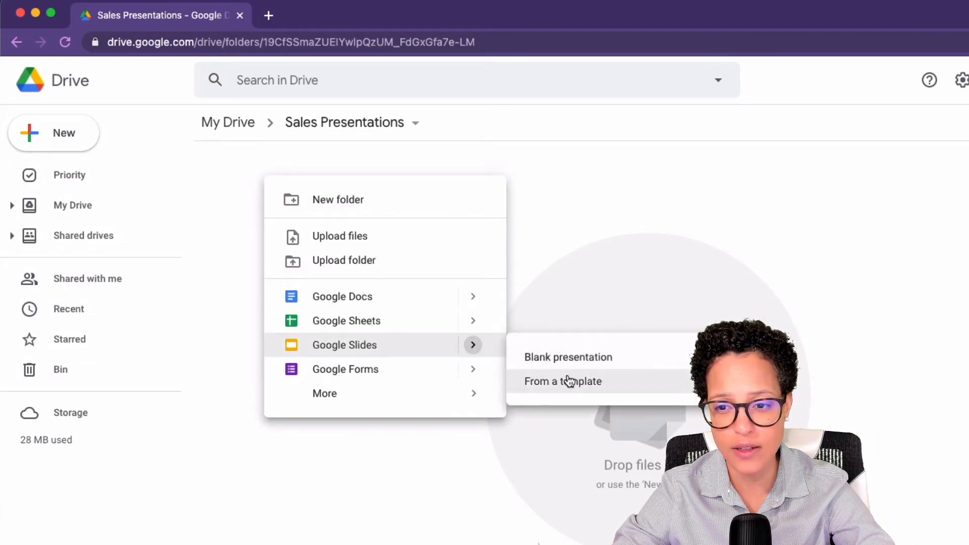
left_click(568, 356)
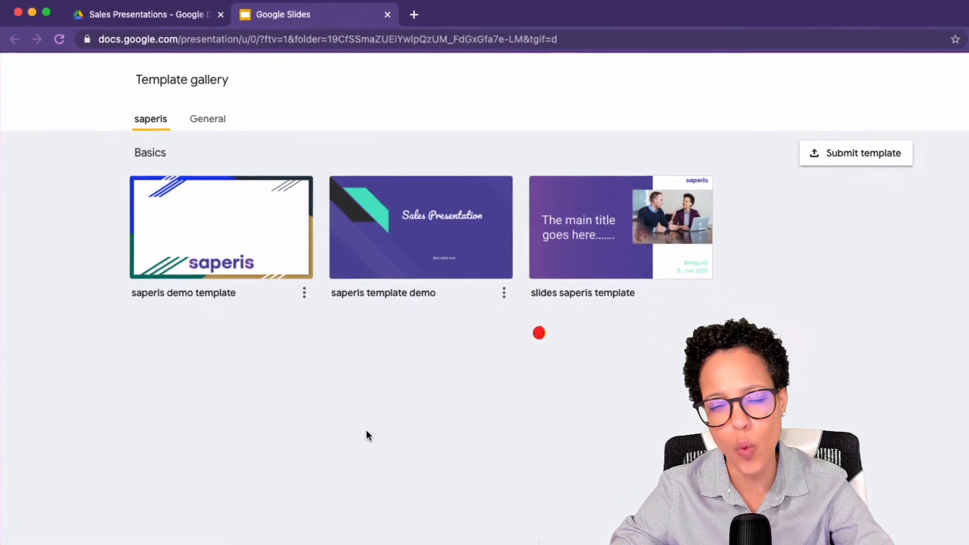
Create a presentation from 'slides saperis template' in Sales Presentations and return to it.
left_click(620, 227)
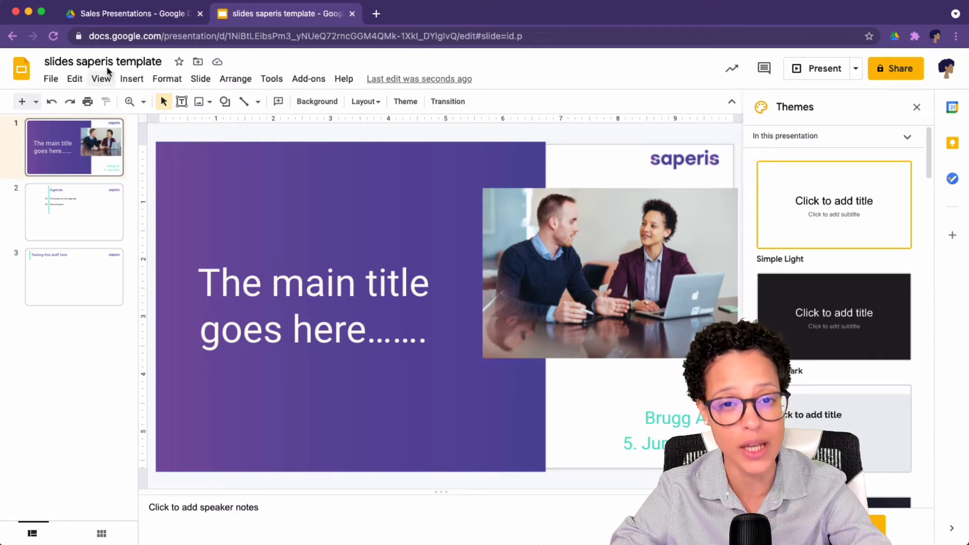
mouse_move(102, 62)
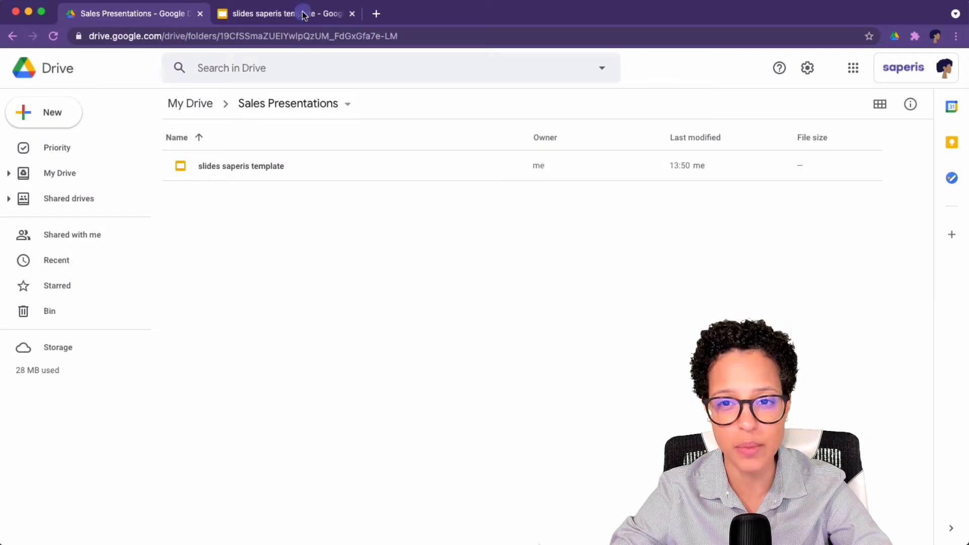
left_click(284, 13)
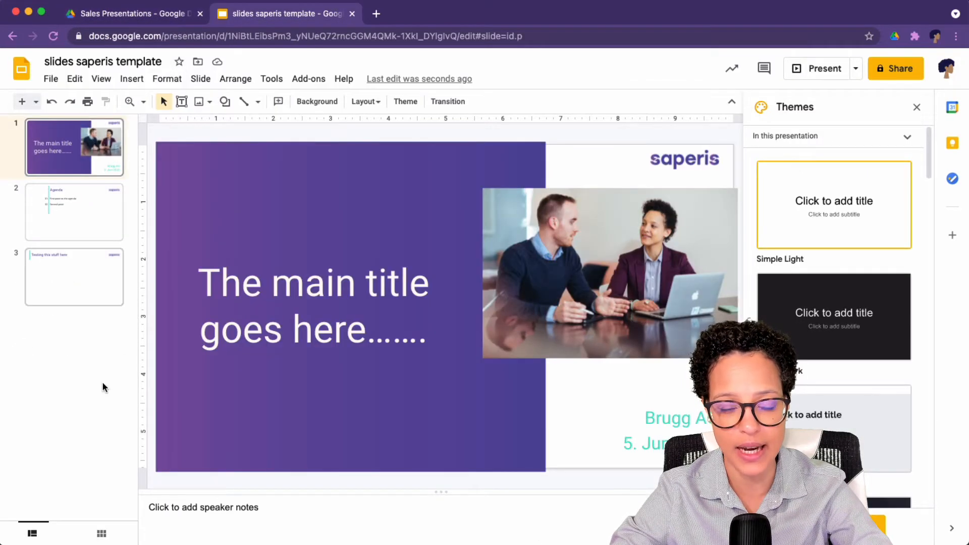